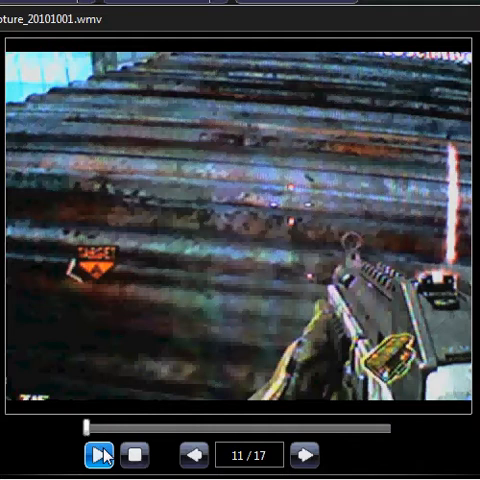
# Play clip 11 of 17 with pauses, stopping on the frame looking into the pipe.
pyautogui.click(100, 456)
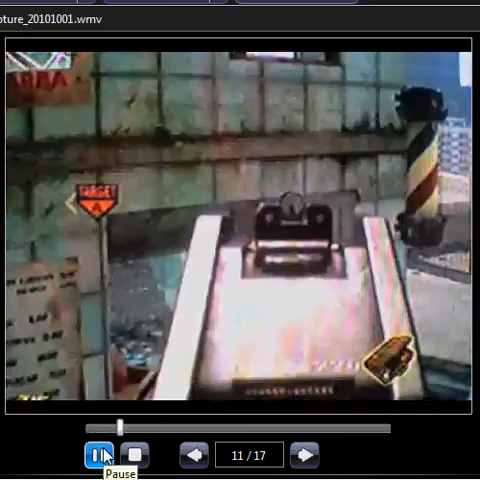
pyautogui.click(92, 456)
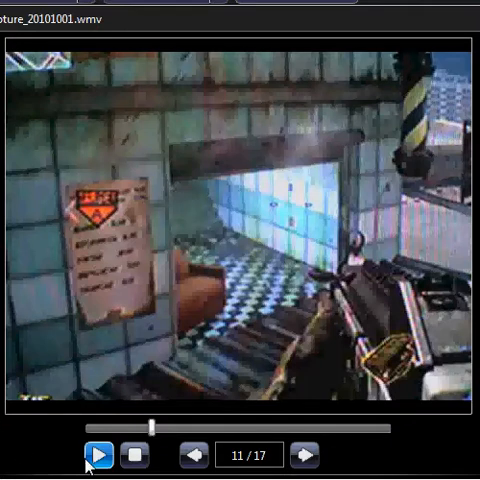
pyautogui.click(100, 456)
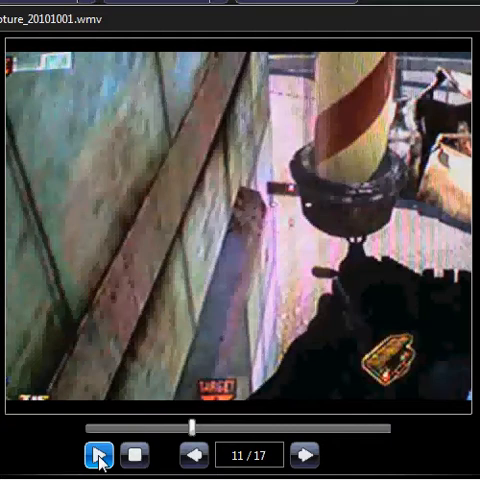
pyautogui.click(96, 454)
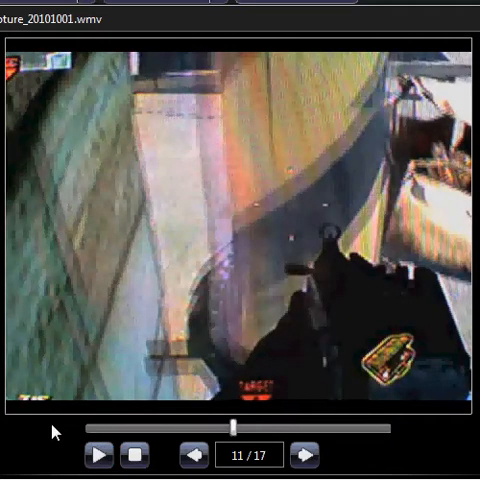
pyautogui.click(100, 456)
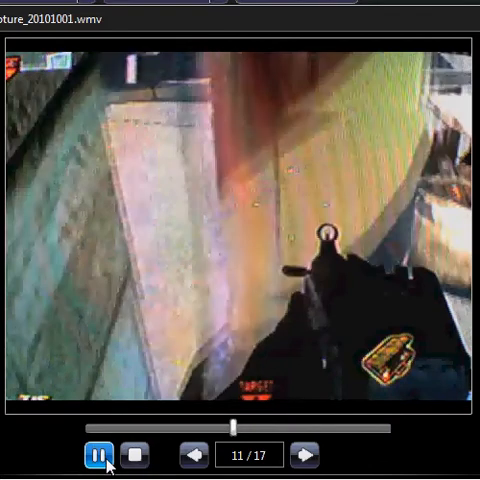
pyautogui.click(96, 454)
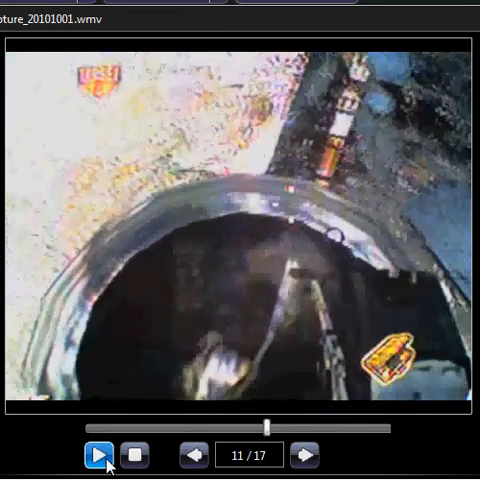
# Resume clip 11 from the pipe view and let it run back to its opening frame.
pyautogui.click(100, 456)
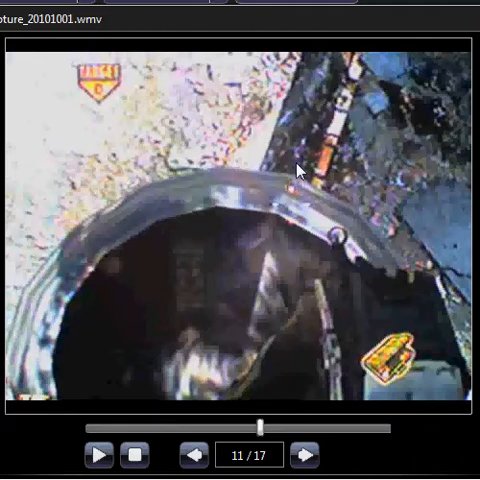
pyautogui.click(98, 454)
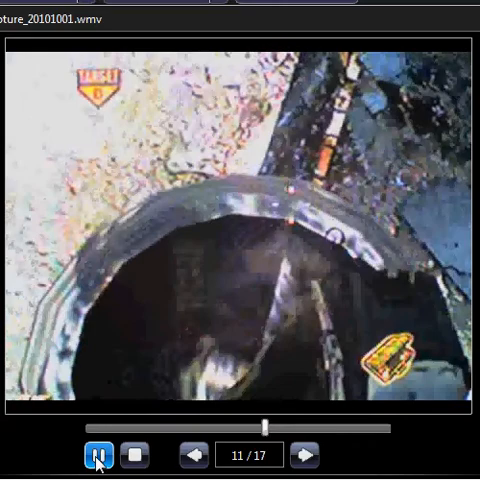
pyautogui.click(92, 456)
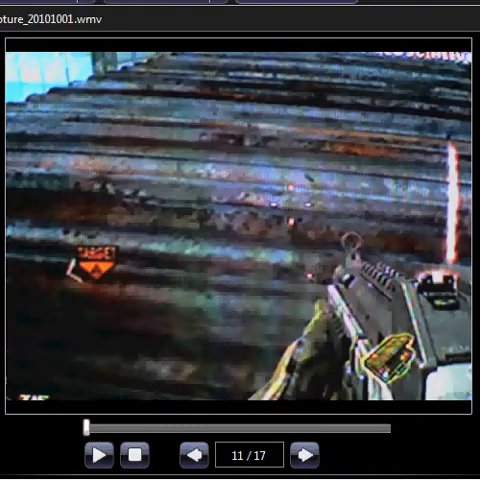
# Load clip 13 of 17, the street scene with the car, and get it playing.
pyautogui.click(304, 456)
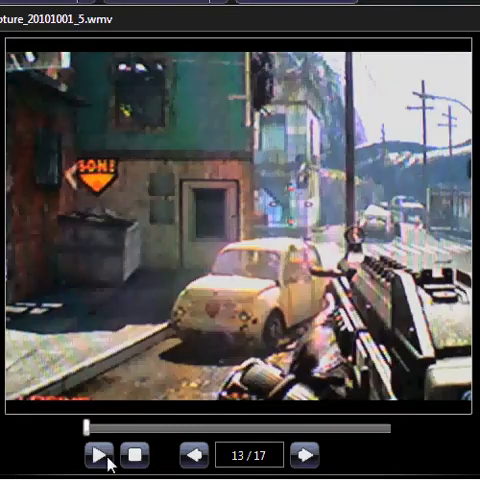
pyautogui.click(100, 454)
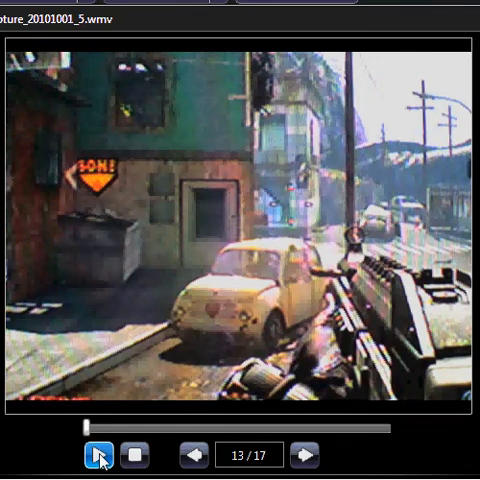
pyautogui.click(98, 456)
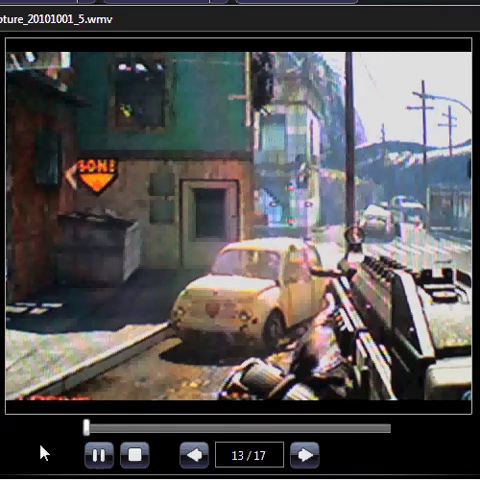
pyautogui.click(100, 456)
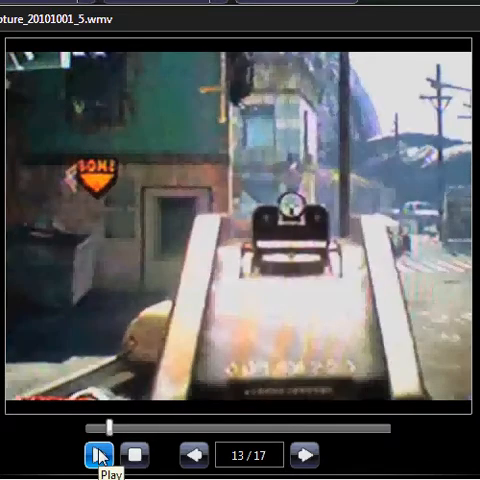
pyautogui.click(96, 456)
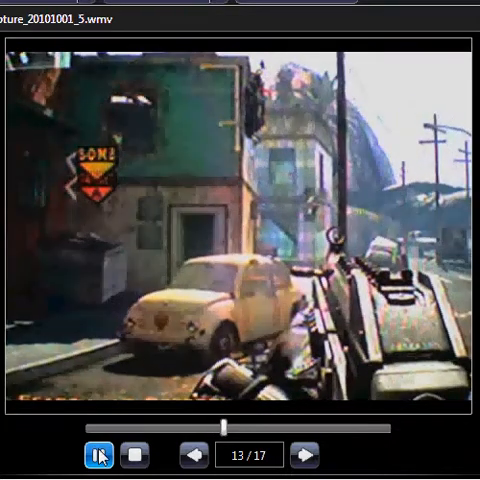
# Continue clip 13 through the claymore sequence, pausing to examine the claymore.
pyautogui.click(96, 456)
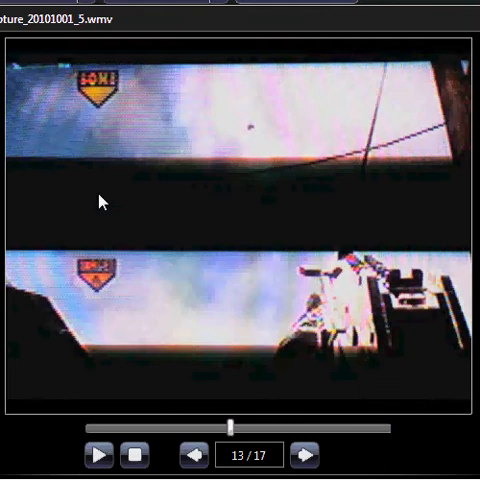
pyautogui.click(100, 454)
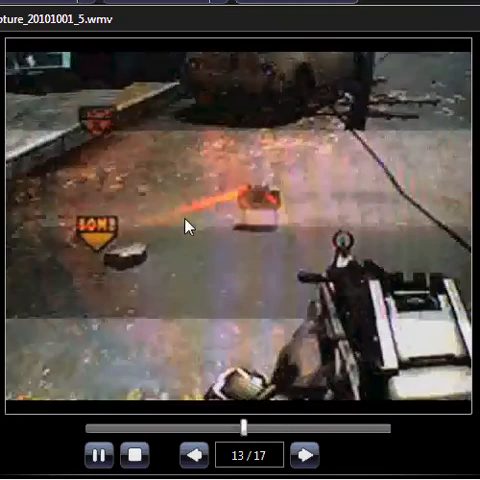
pyautogui.click(98, 454)
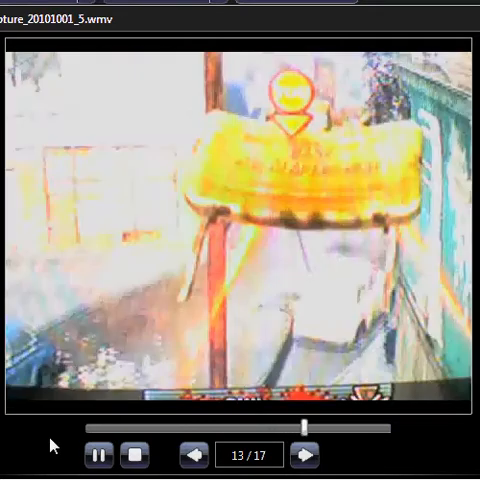
pyautogui.click(96, 456)
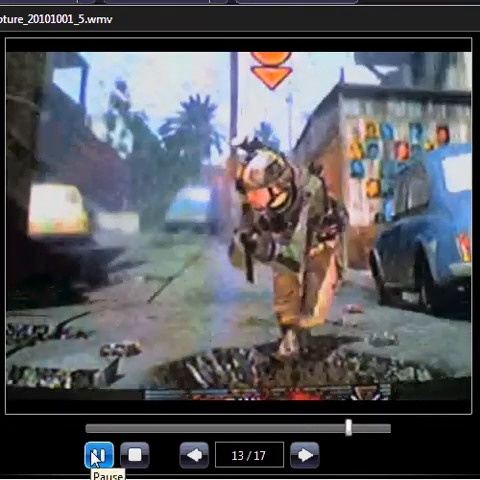